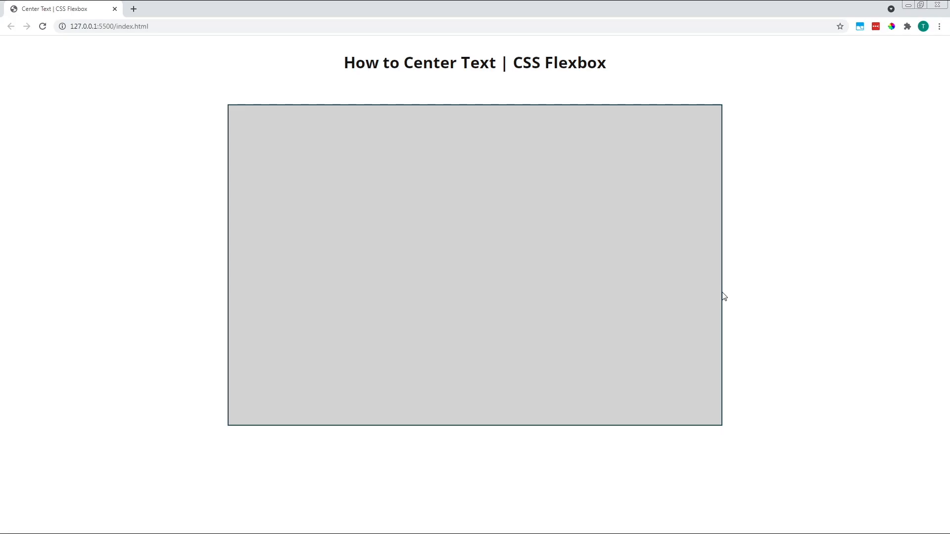
mouse_move(762, 268)
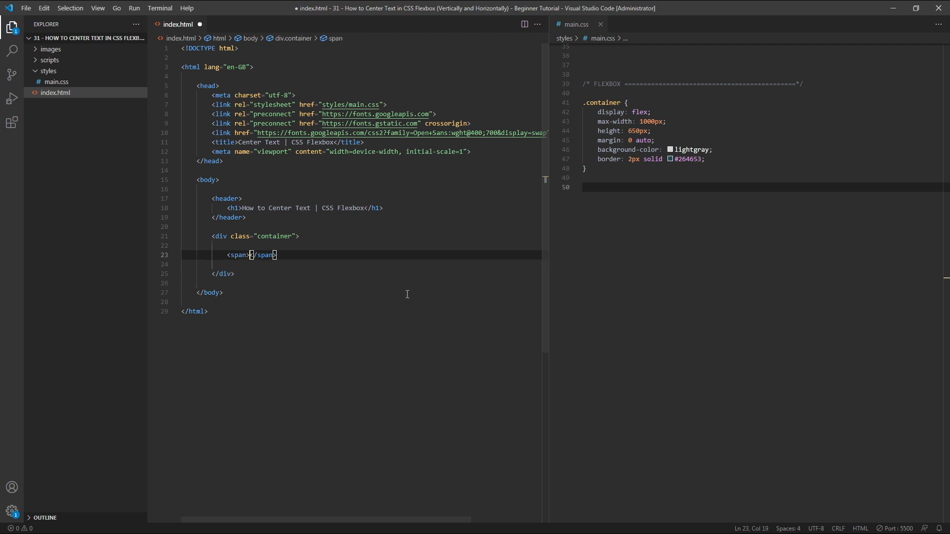
- Write 'This is a single line of text' inside the container's span in index.html
text(This)
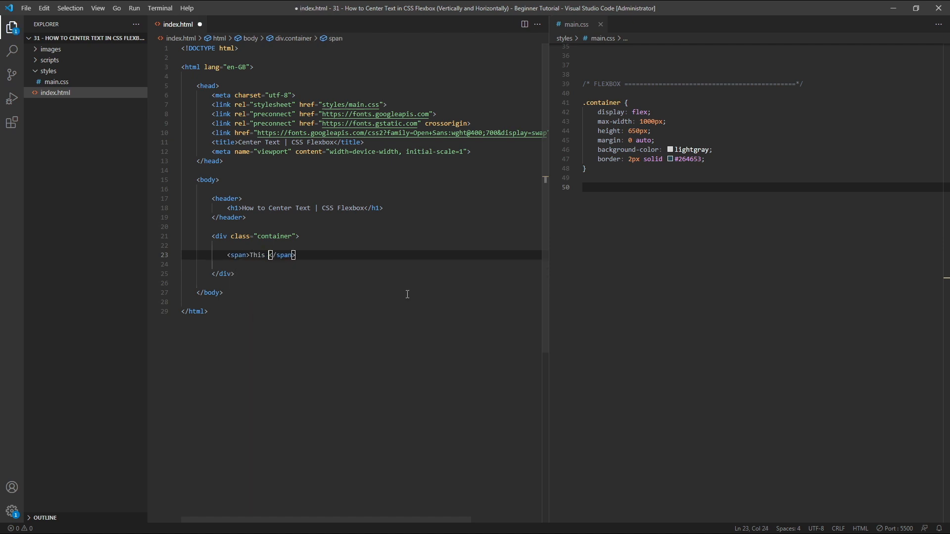
text(is a single line of)
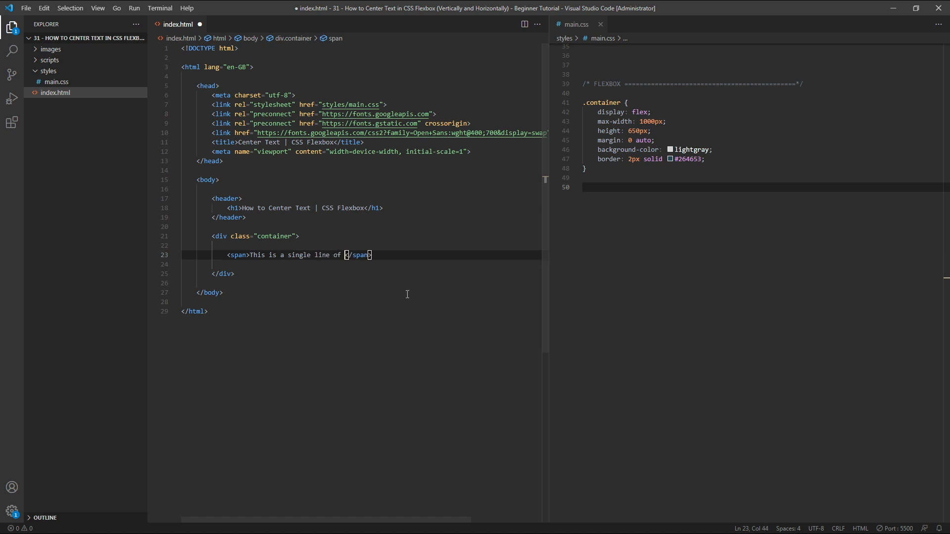
text(text)
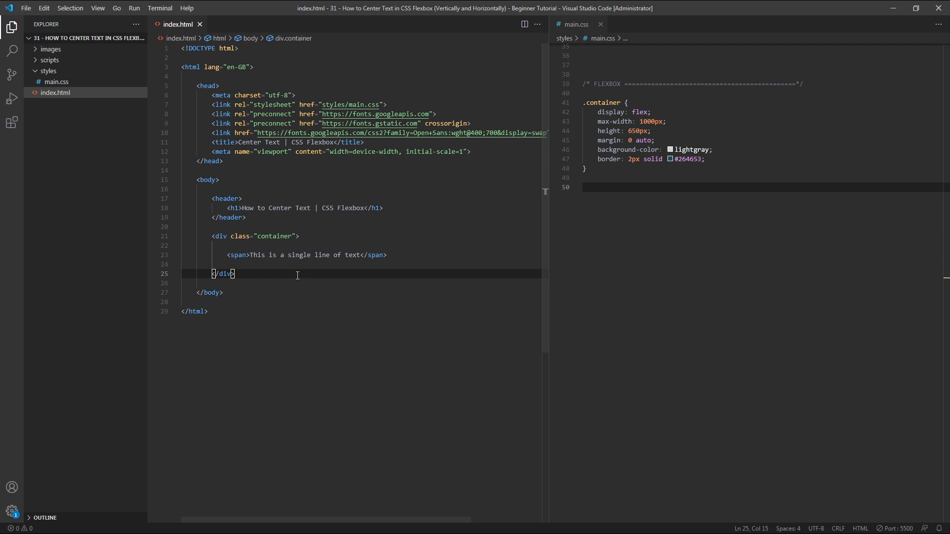
mouse_move(483, 287)
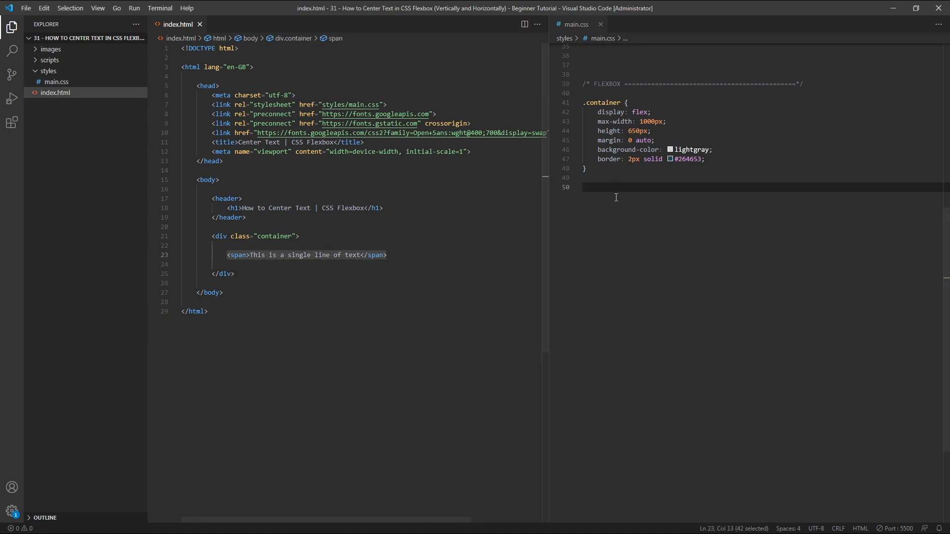
- Add a .container span rule with margin: auto in main.css
text(.container span {)
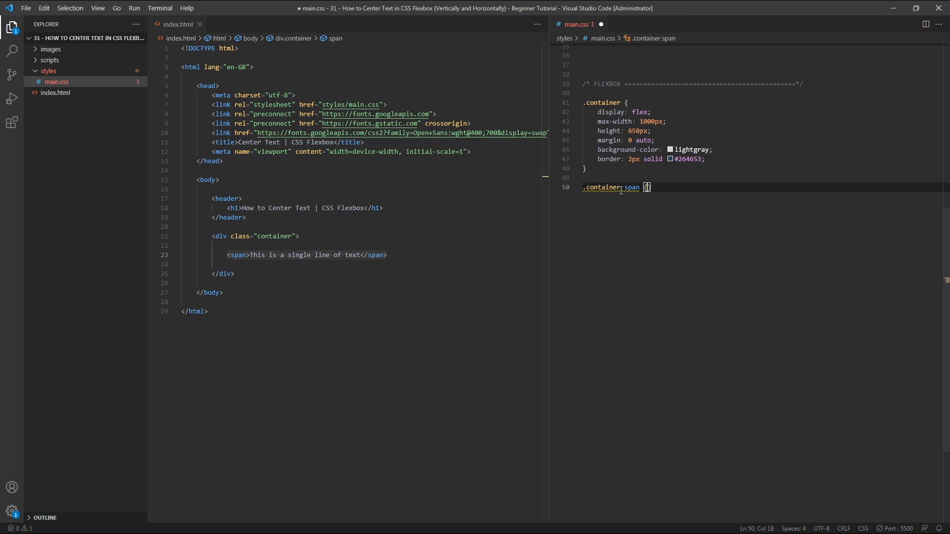
key(enter)
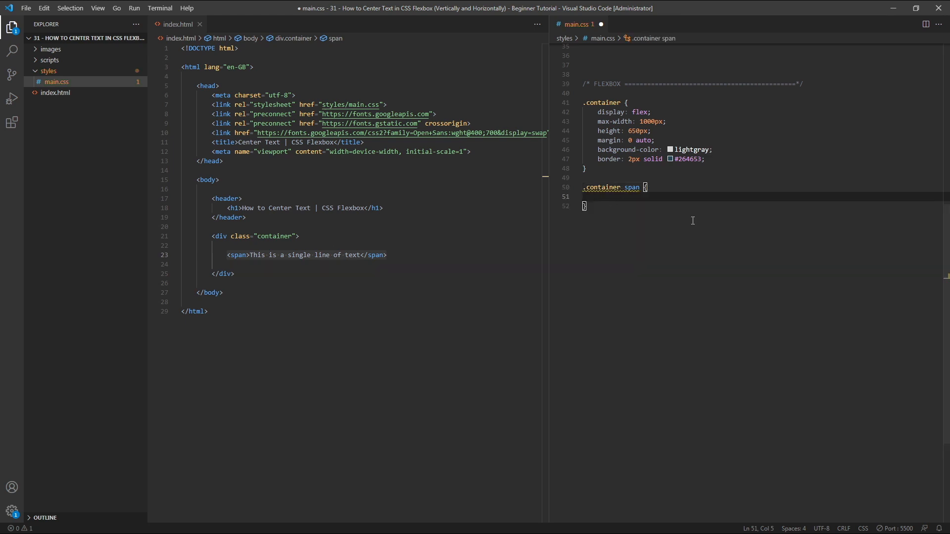
text(margin:)
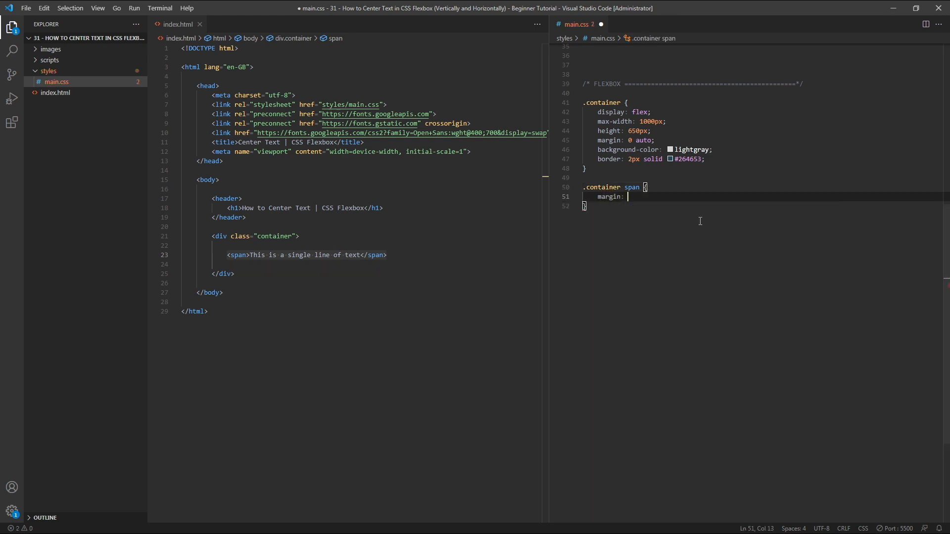
text(auto)
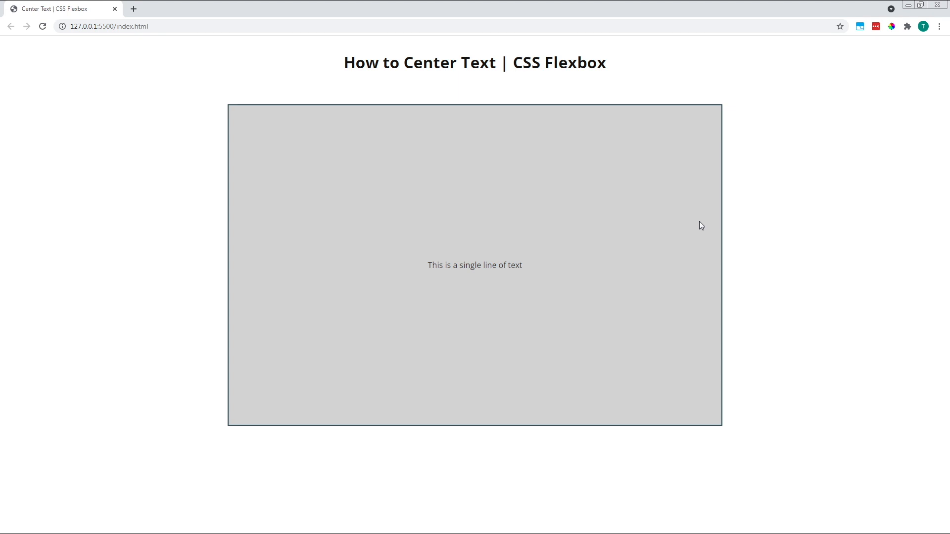
mouse_move(663, 218)
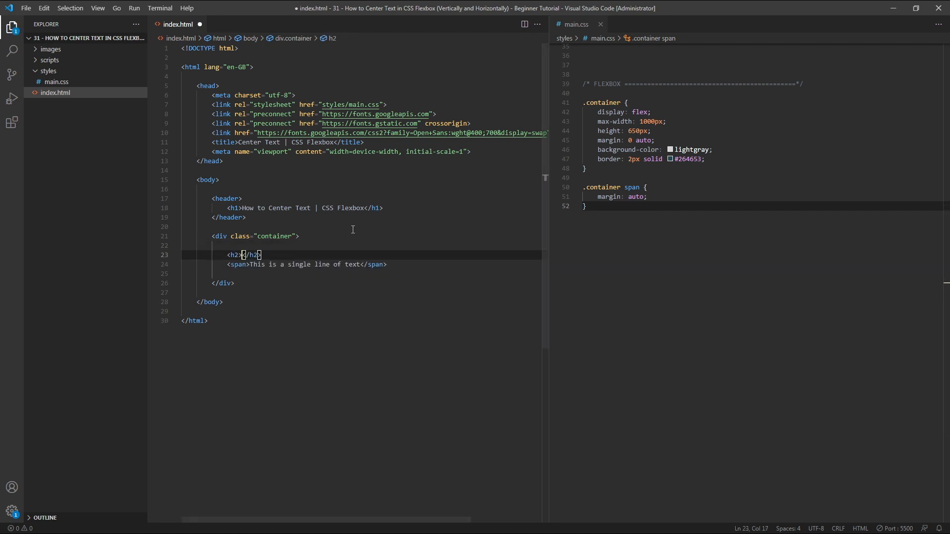
- Add the h2 'This is a heading' and widen the margin selector to .container > *
text(This is a)
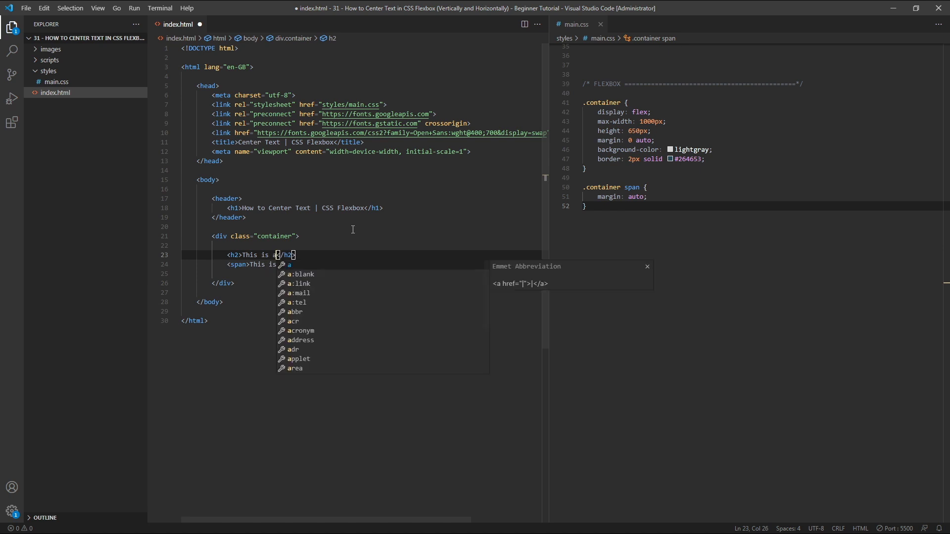
text(heading)
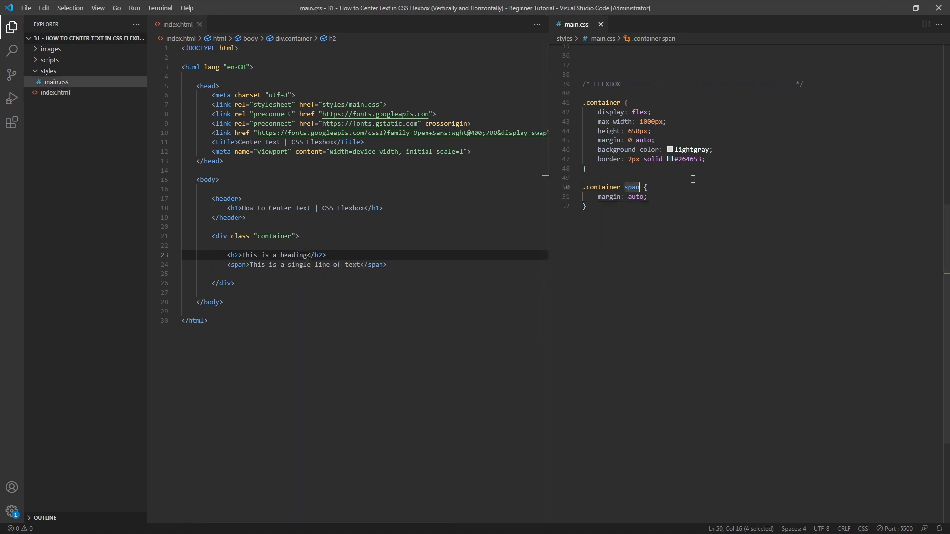
text(>)
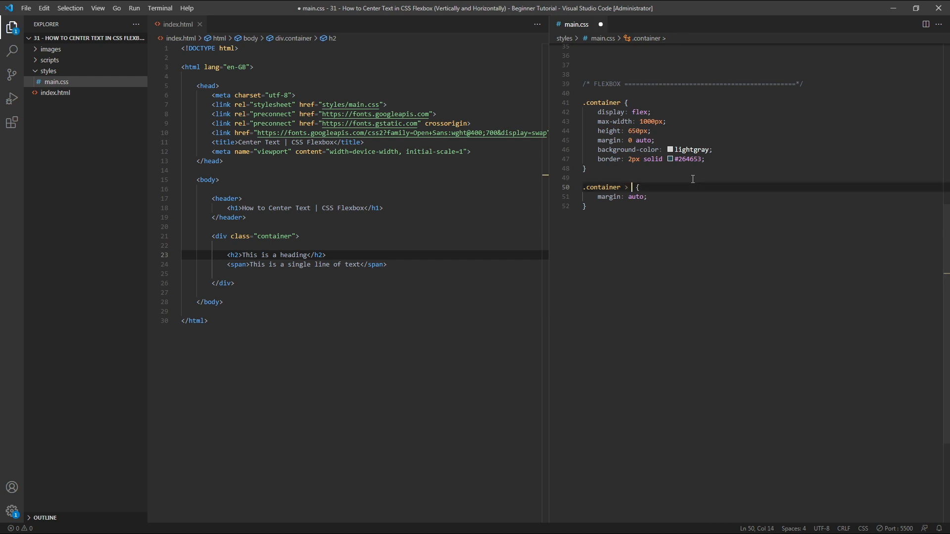
text(*)
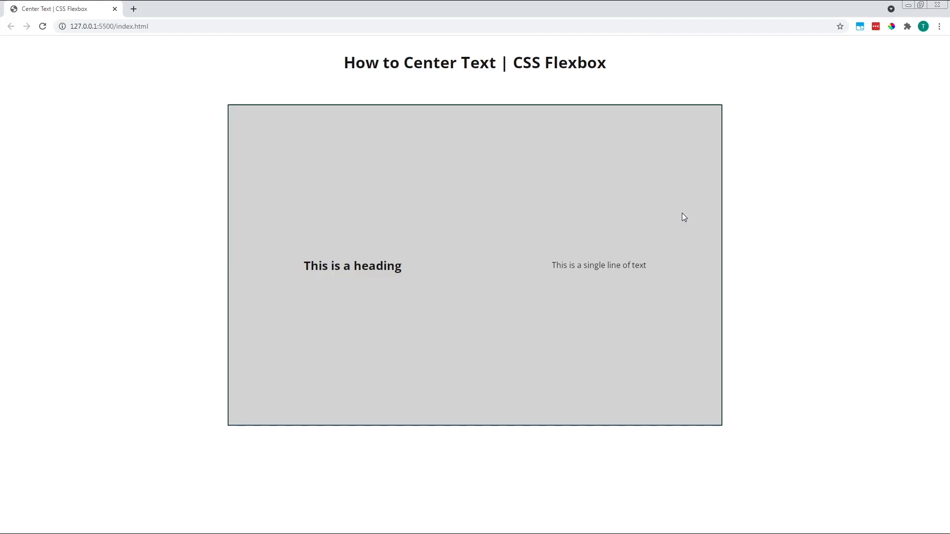
mouse_move(687, 201)
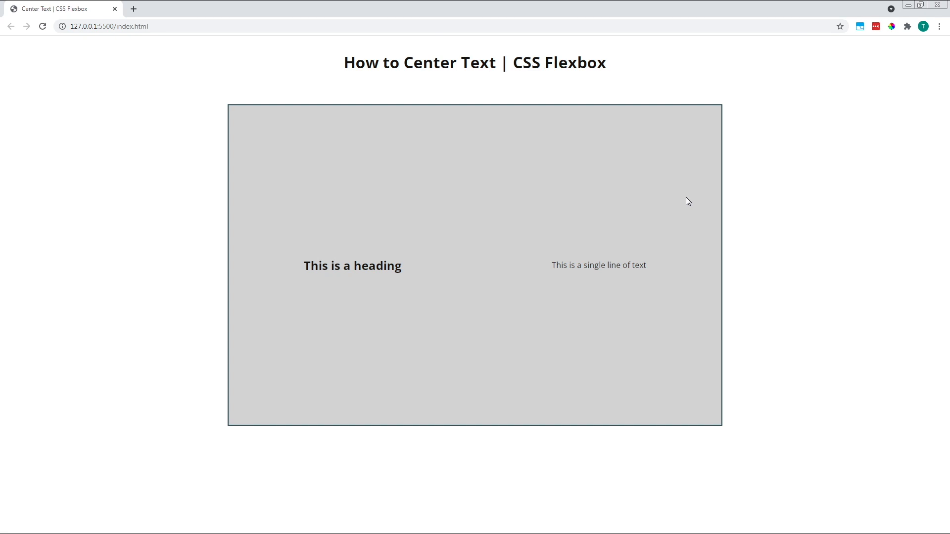
mouse_move(694, 332)
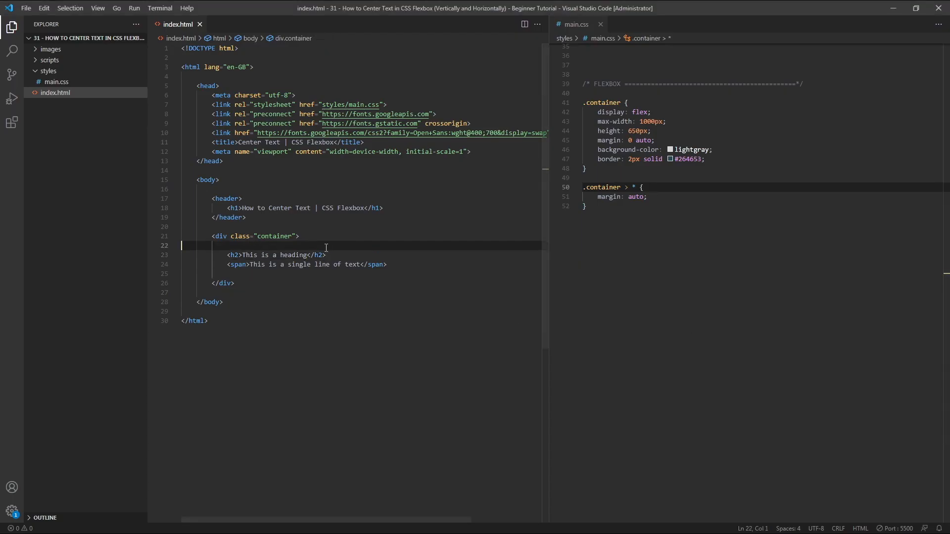
- Create a center-text div and move the h2 and span inside it
text(.c)
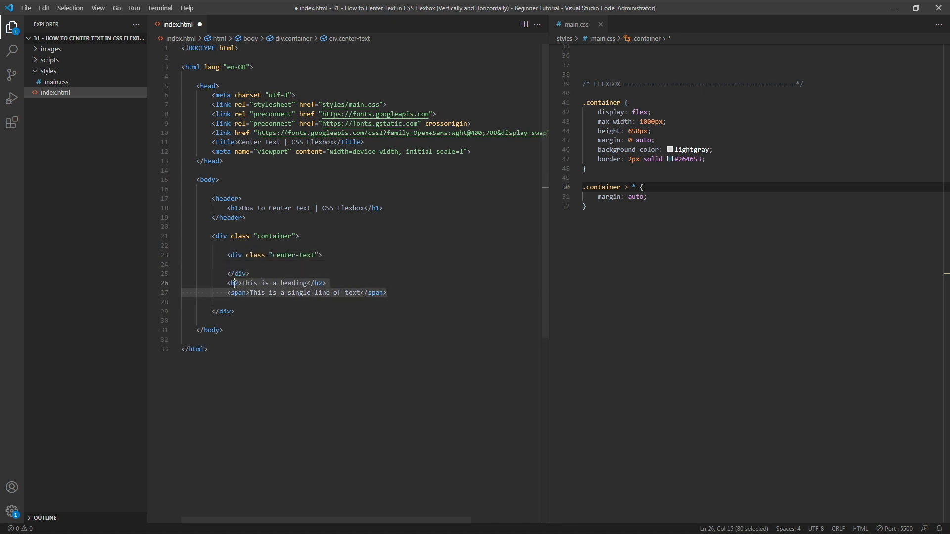
key(Delete)
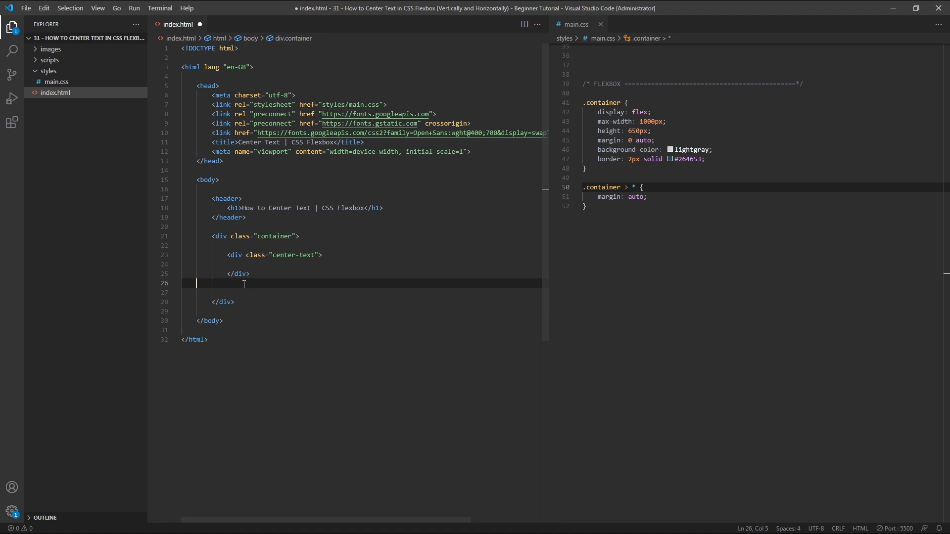
text(<h2>This is a heading</h2>)
text(<span>This is a single line of text</span>)
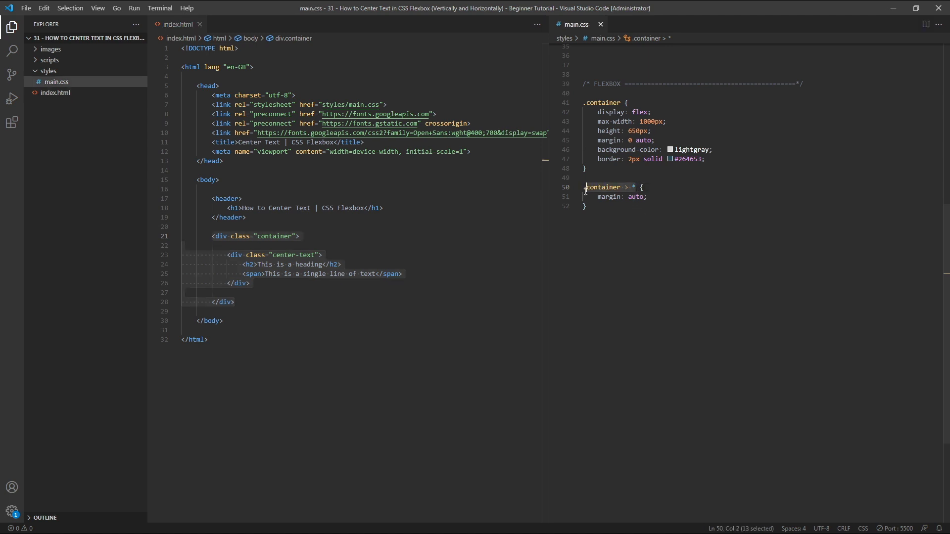
- Rename the auto-margin selector to .center-text in main.css
text(.center-t)
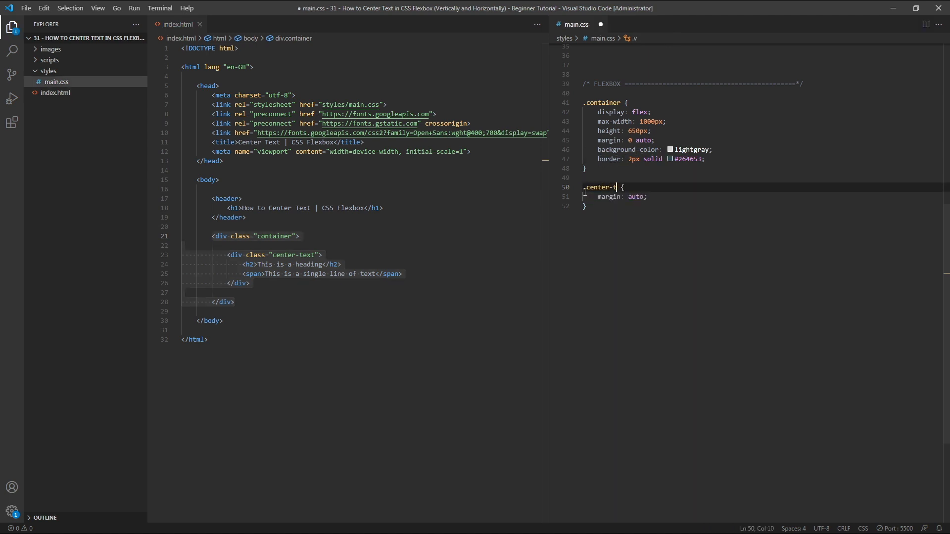
text(ext)
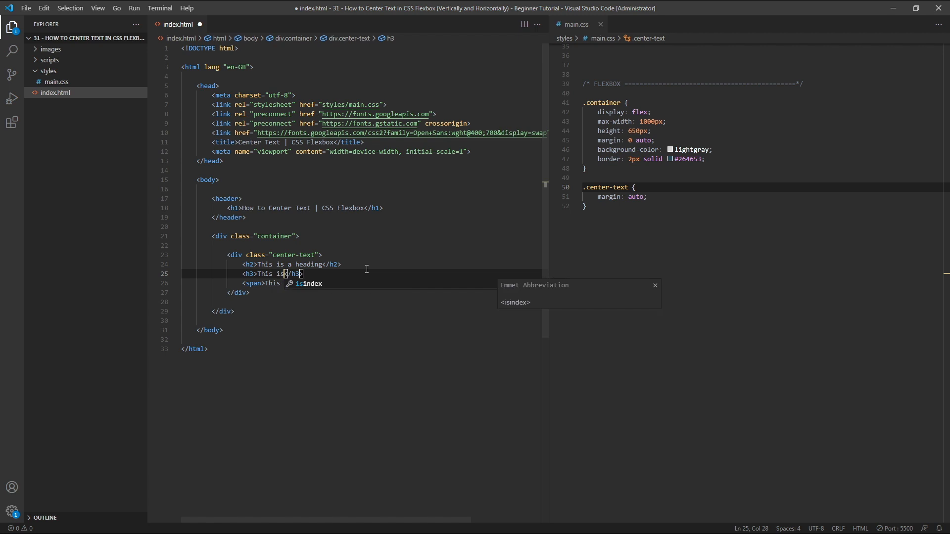
- Add a sub-heading line to the center-text block after removing the container's centring rules
text(a sub-hea)
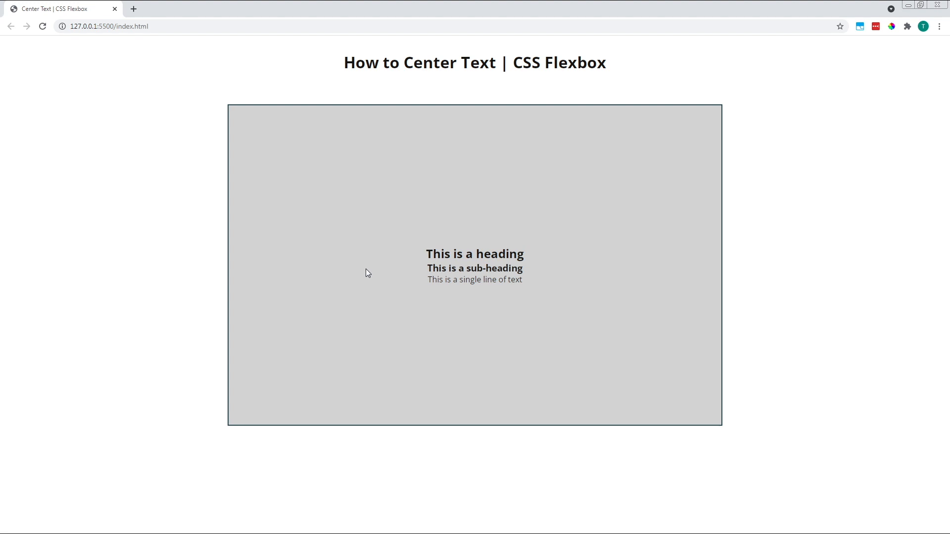
mouse_move(560, 285)
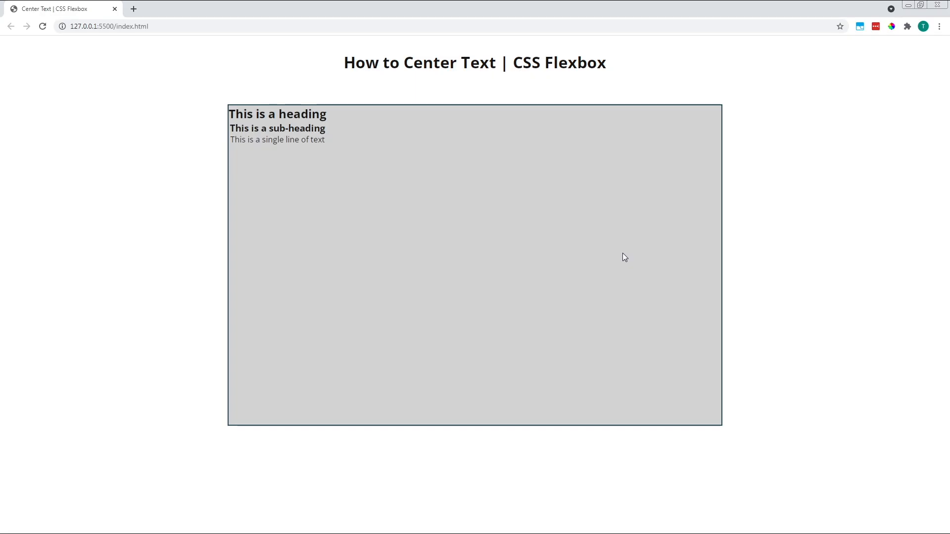
mouse_move(627, 254)
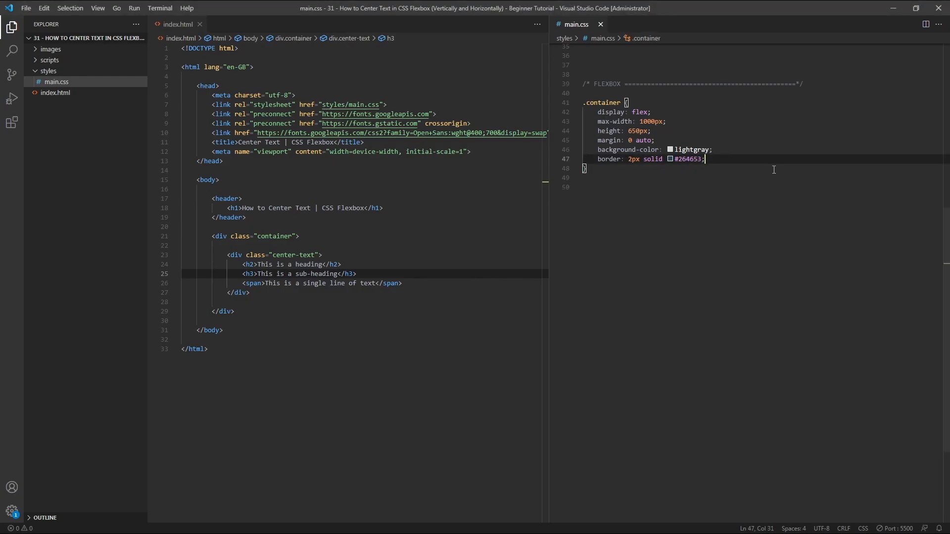
- Add justify-content: center to .container to centre the block horizontally along the top
text(justif)
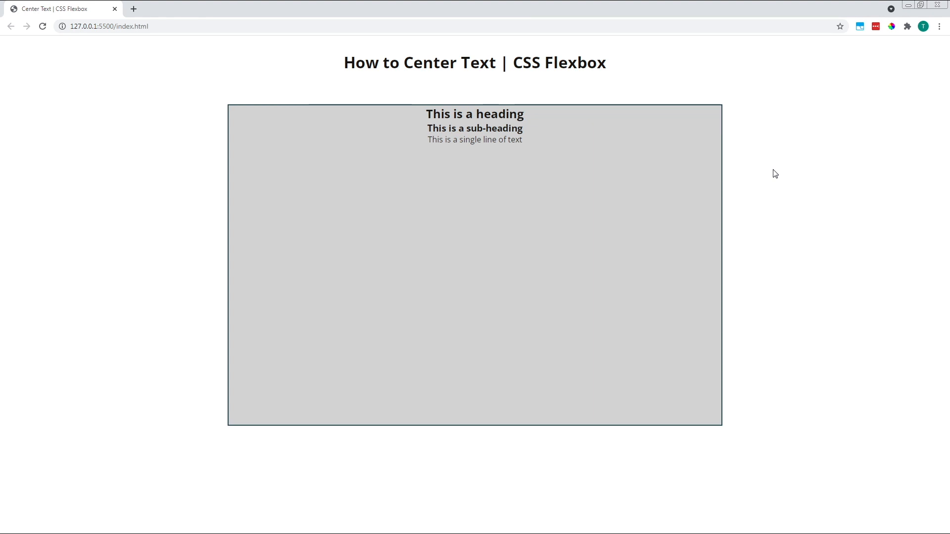
mouse_move(704, 175)
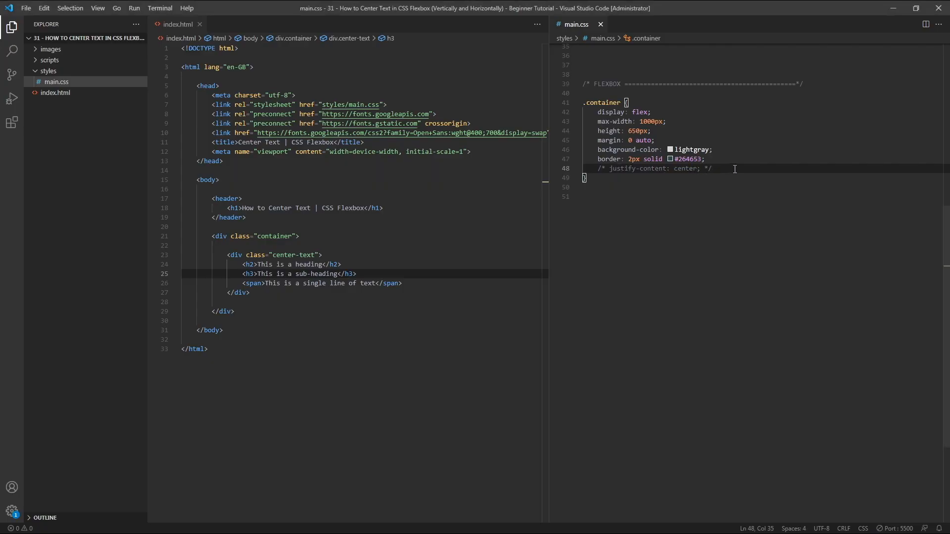
- Replace horizontal centring with align-items: center so the block sits mid-height on the left
text(ali)
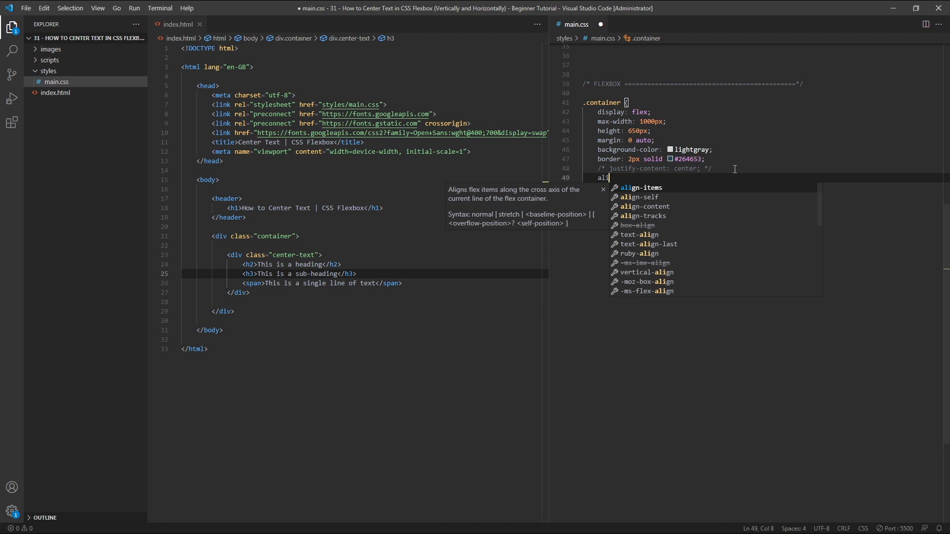
text(gn-ite)
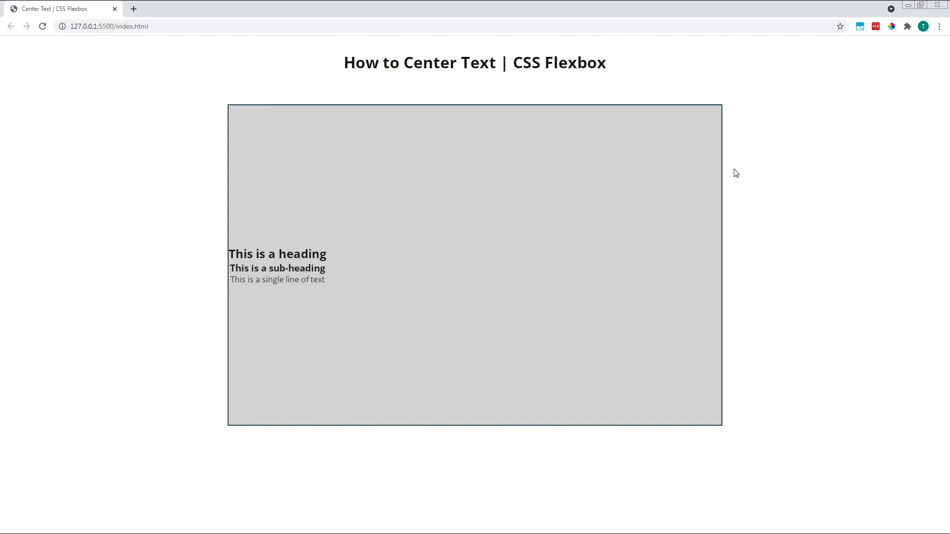
mouse_move(408, 277)
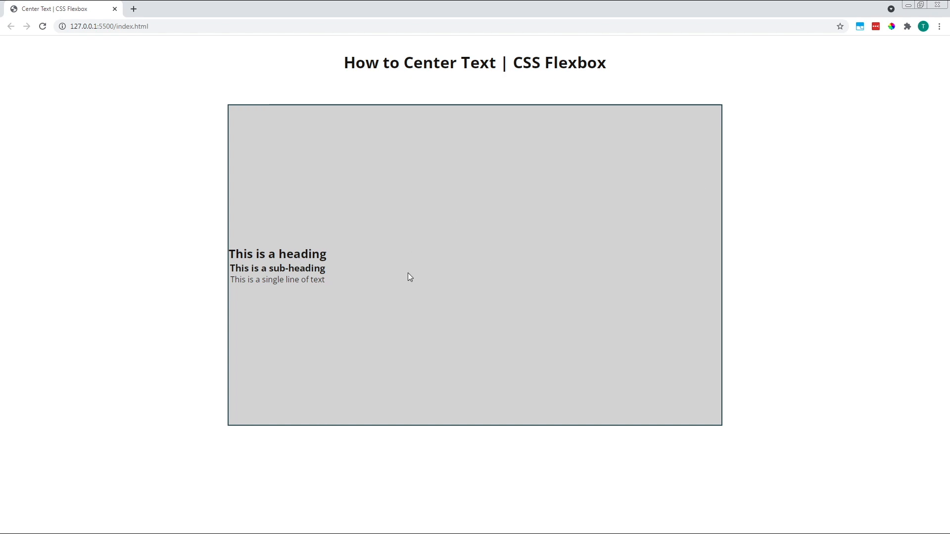
mouse_move(514, 291)
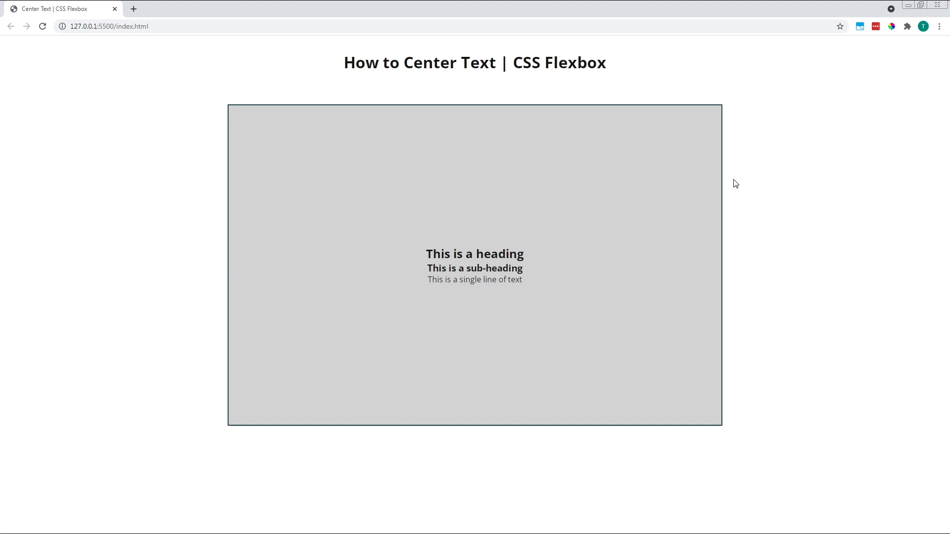
mouse_move(732, 180)
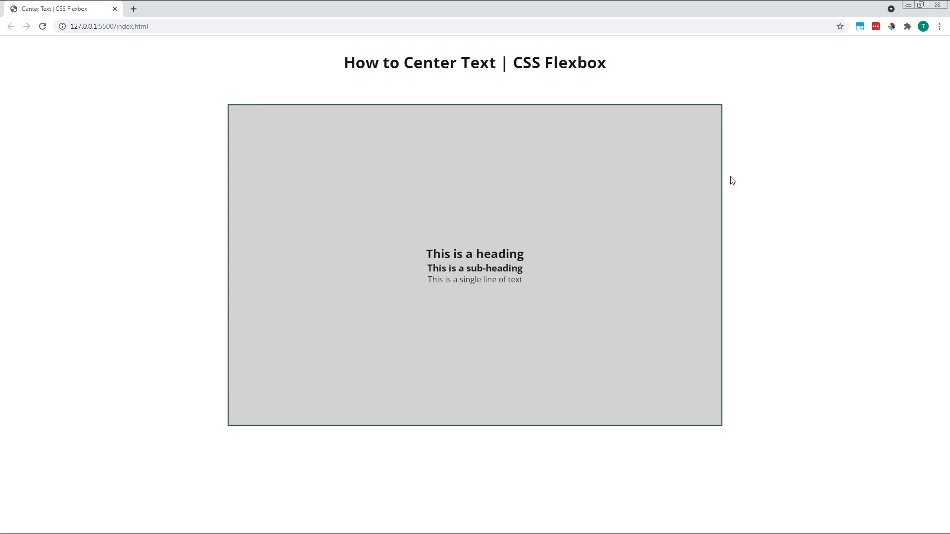
mouse_move(736, 181)
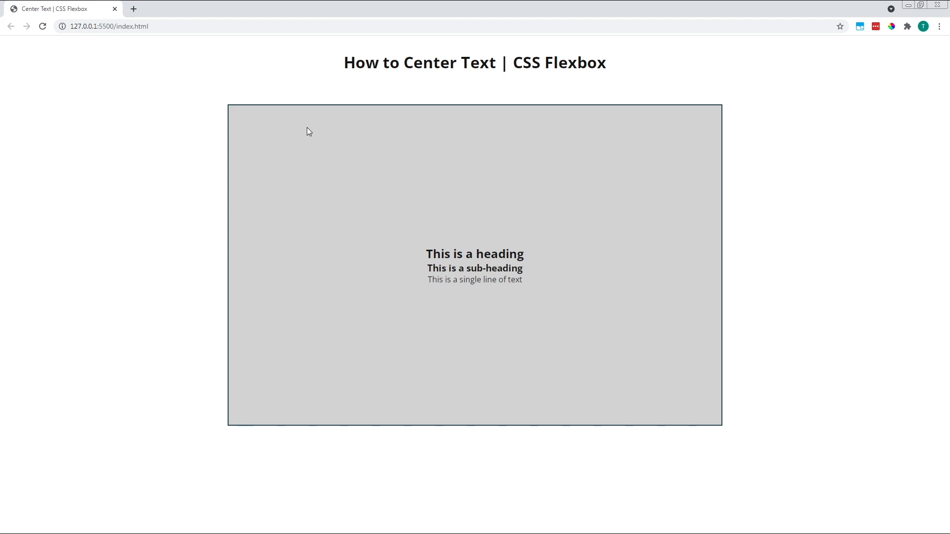
mouse_move(634, 246)
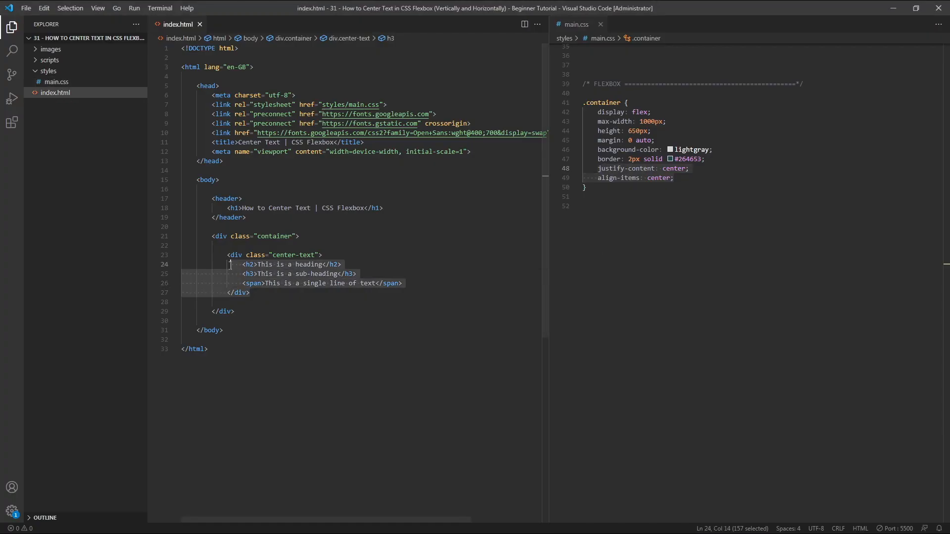
- Comment out the center-text block and Emmet-expand an empty .header div
key(ctrl+/)
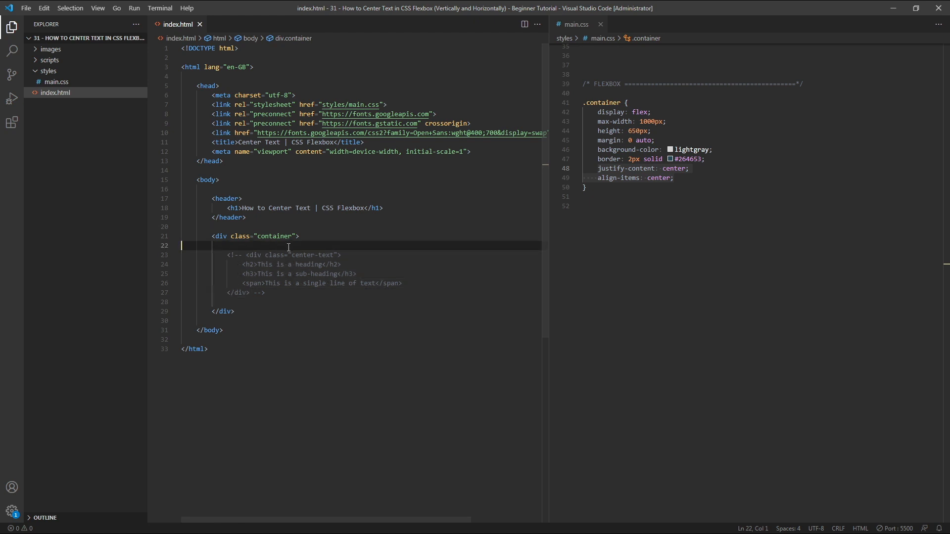
text(.)
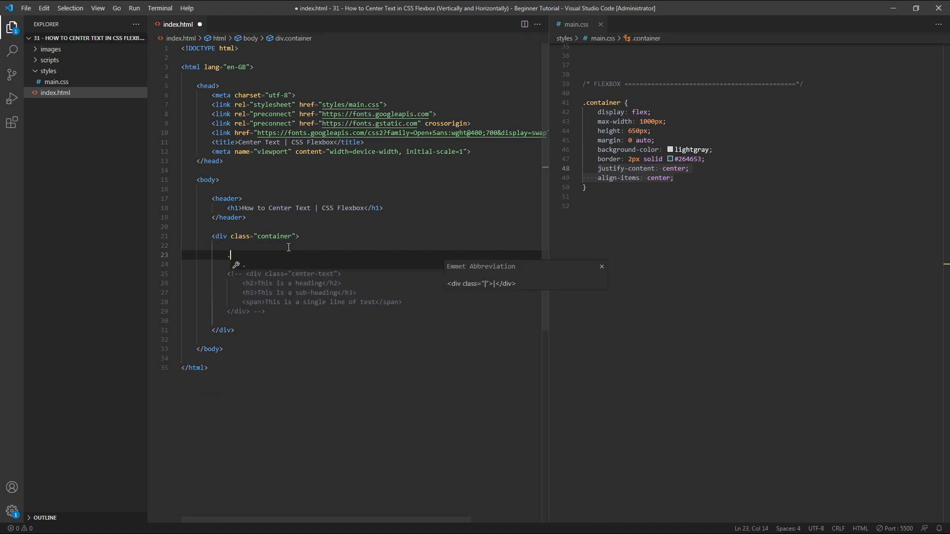
key(Tab)
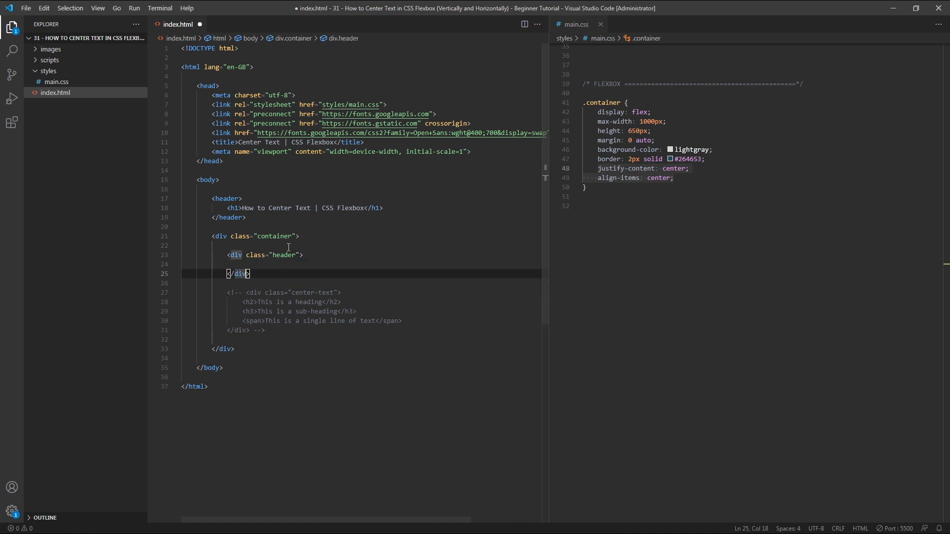
- Emmet-expand empty .content and .footer divs inside the container
text(.c)
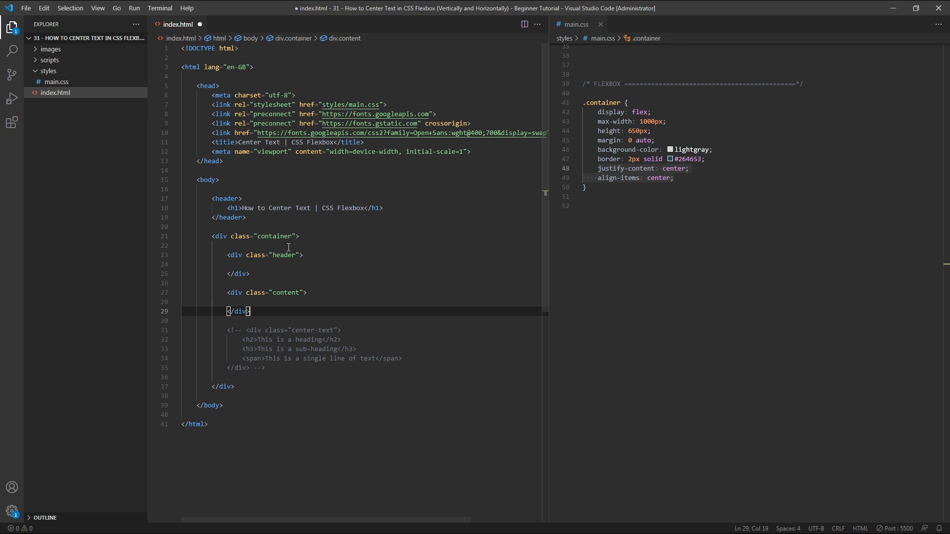
text(.foot)
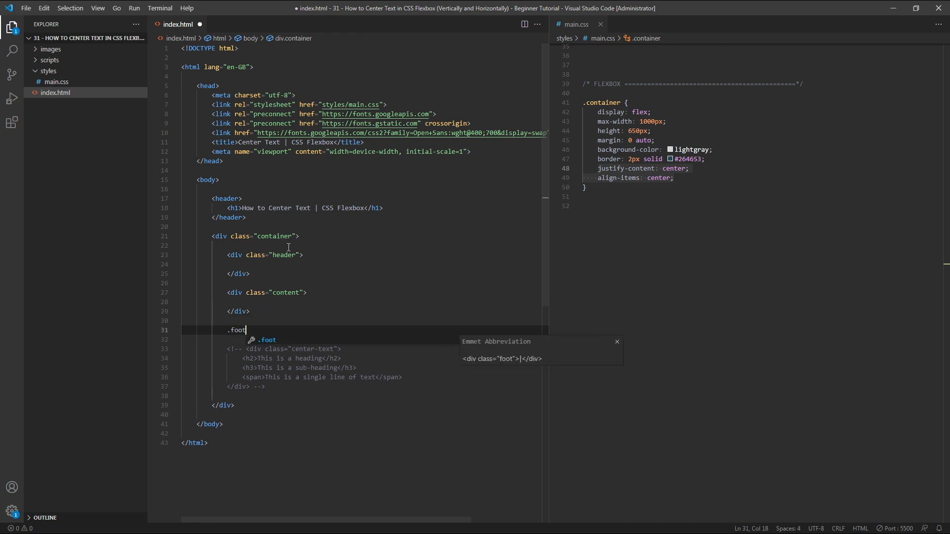
key(Tab)
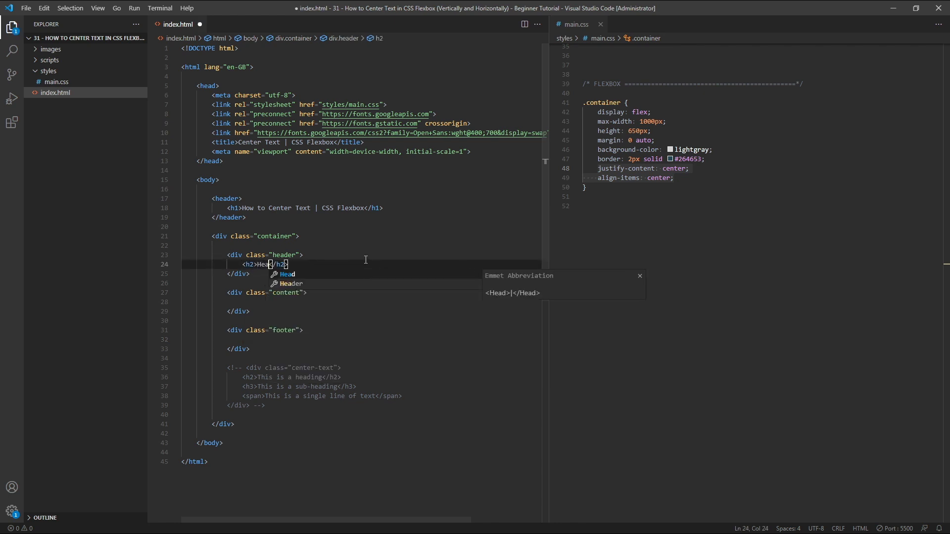
- Give the header an h2 'Header' and the footer a span 'Footer'
text(er)
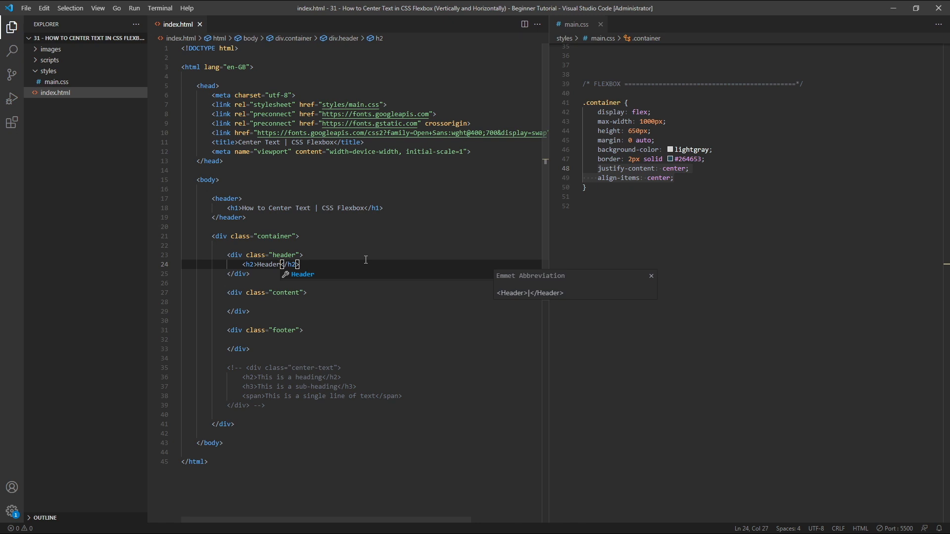
mouse_move(269, 338)
text(<span></span>)
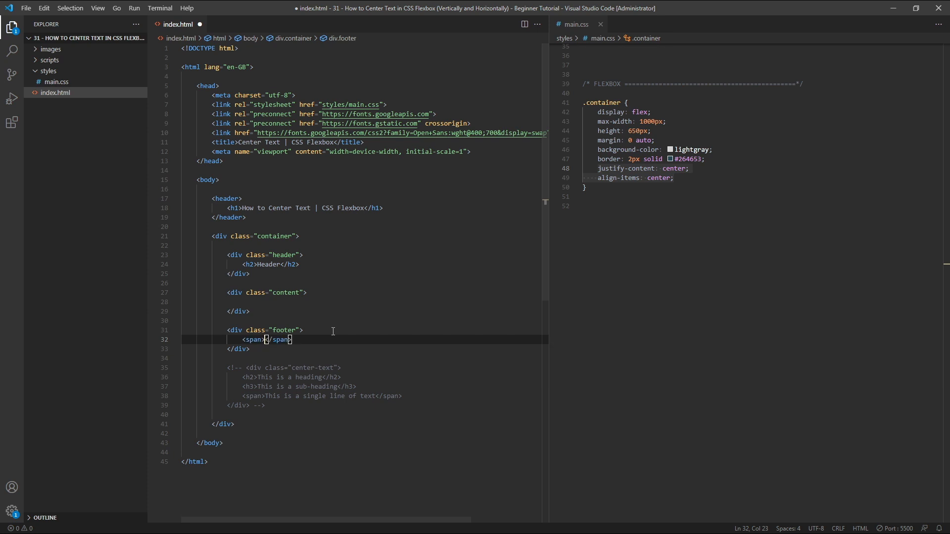
text(Footer)
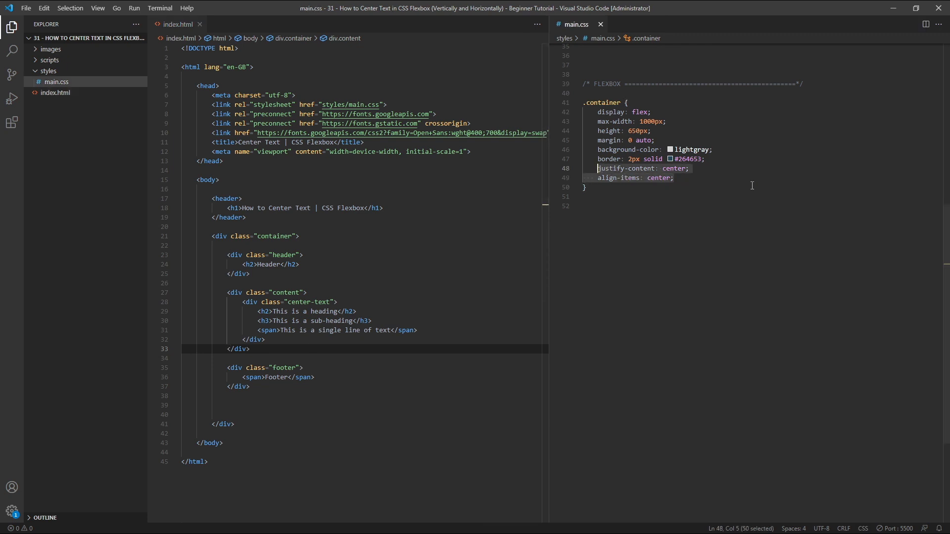
- Replace the container's centring rules with flex-direction: column
key(Delete)
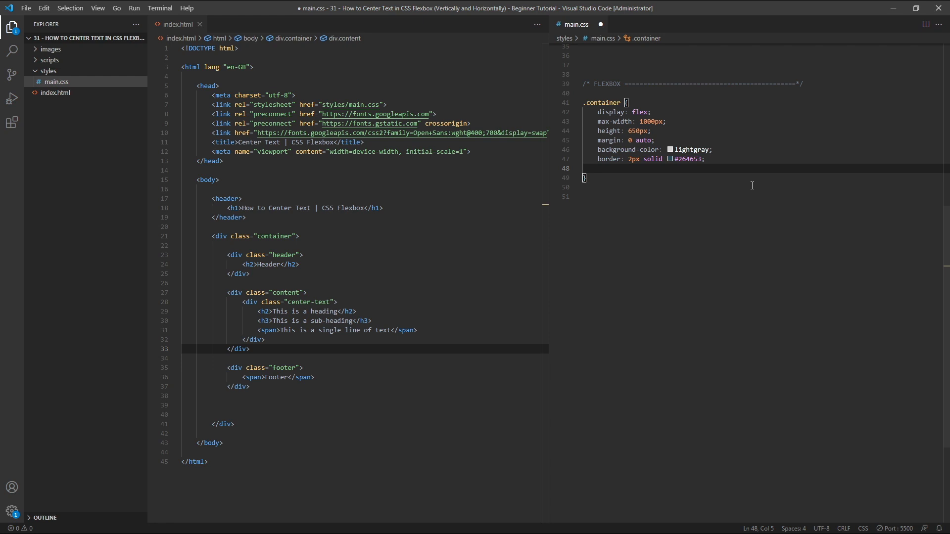
text(flex-direction: c;)
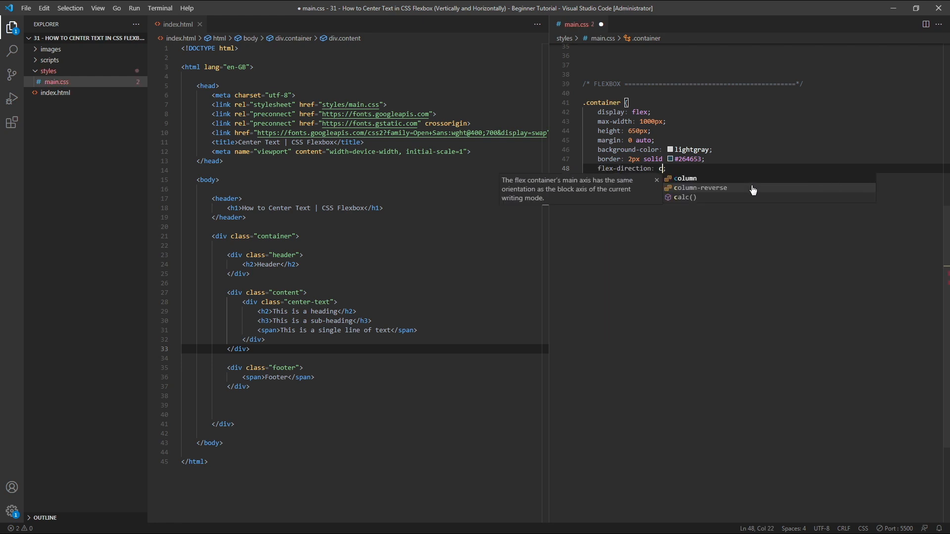
click(683, 178)
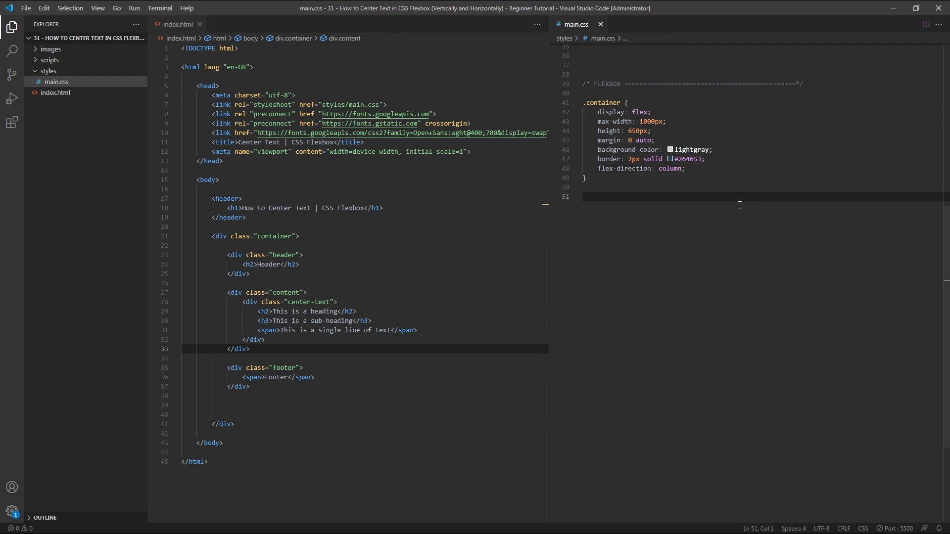
- Add a .content rule with flex: 1 so the content fills the leftover height
text(.content {)
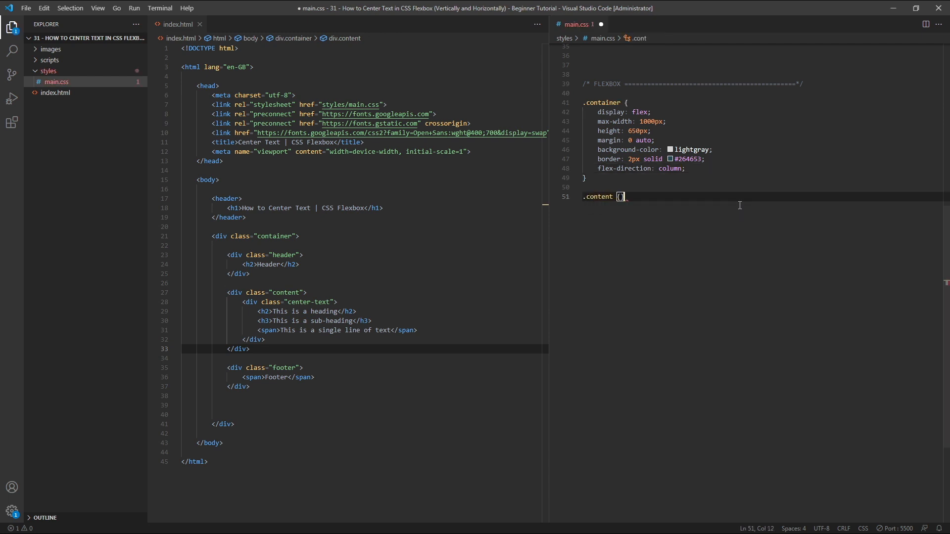
text(flex: 1)
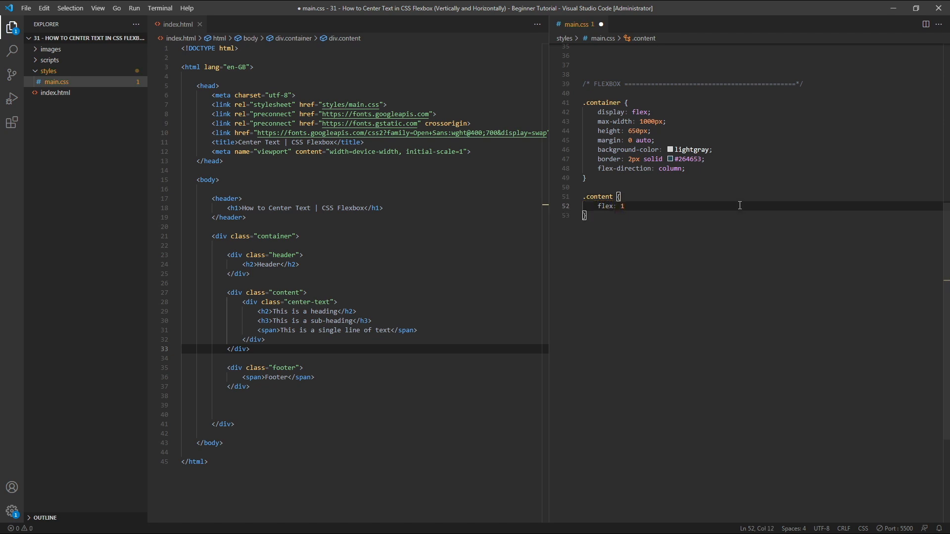
text(;)
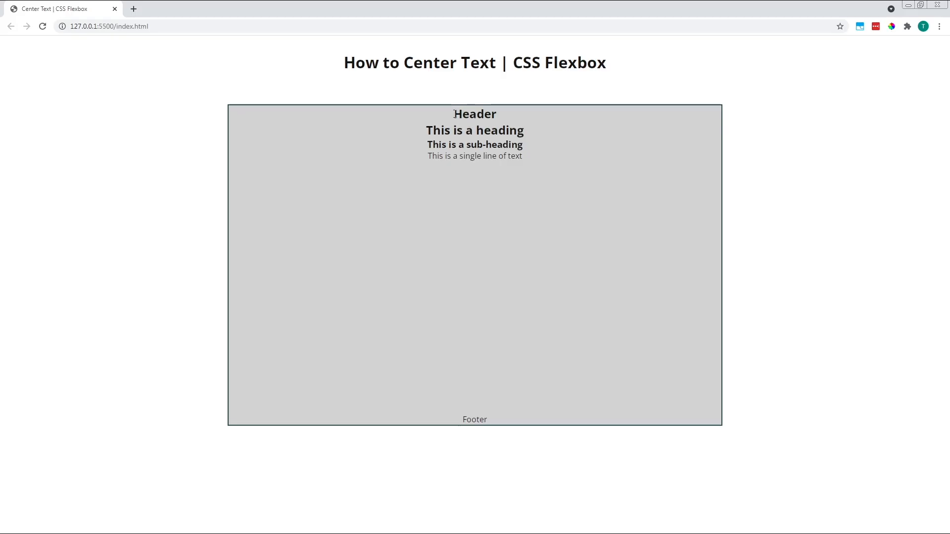
double_click(474, 419)
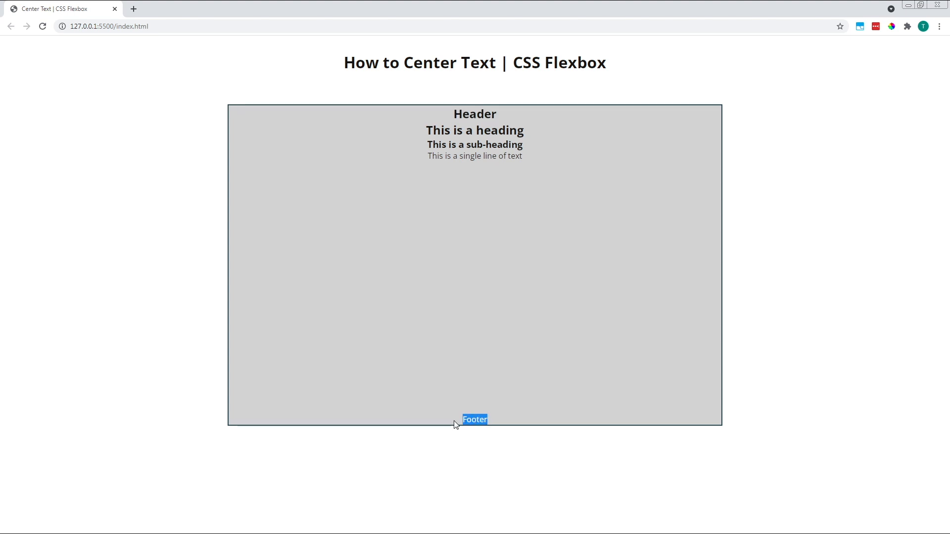
drag(474, 420, 474, 130)
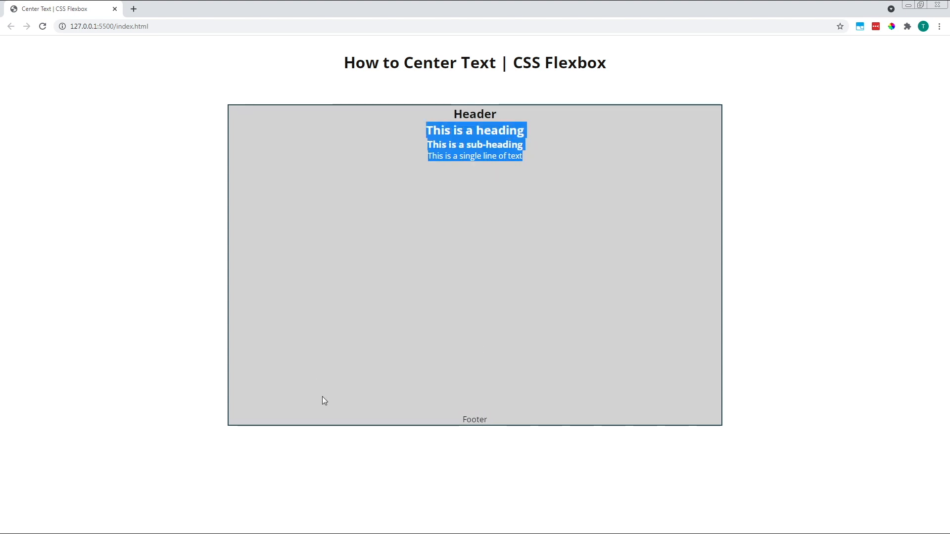
click(627, 261)
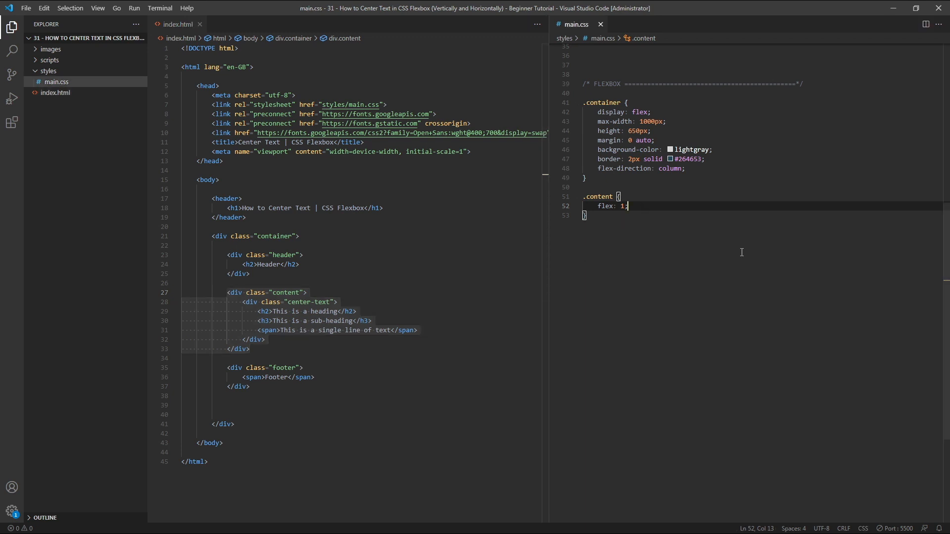
- Make .content display: flex with justify-content and align-items center, and save
text(display: flex;)
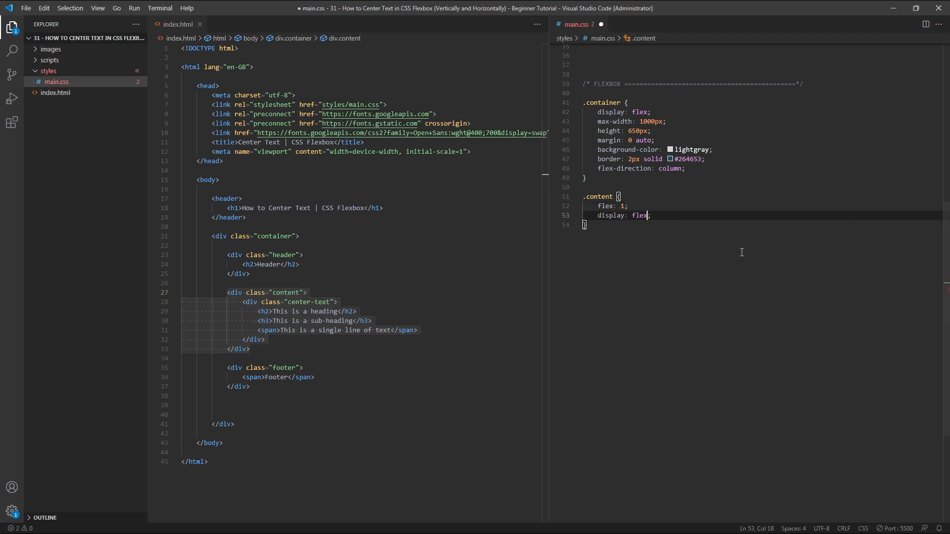
key(ctrl+s)
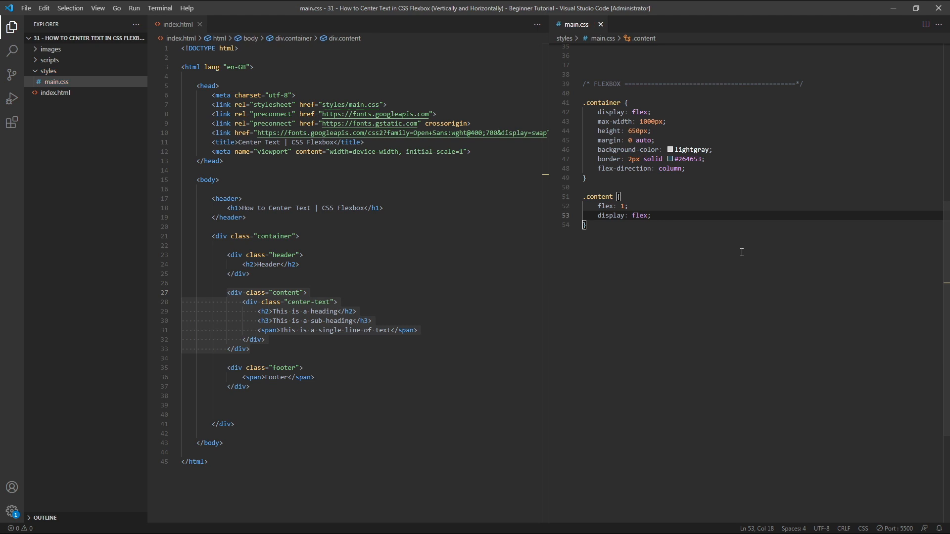
key(enter)
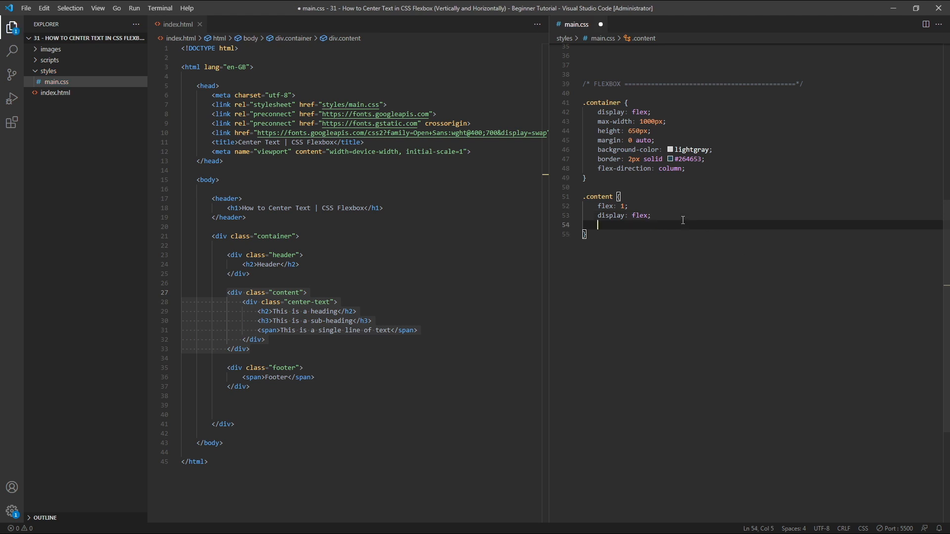
text(justify-content: center;)
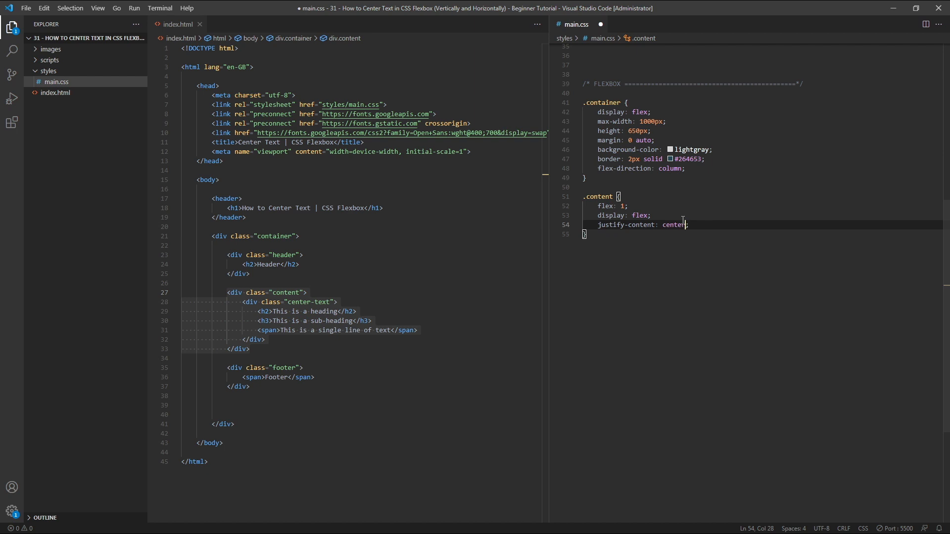
text(align-items: center;)
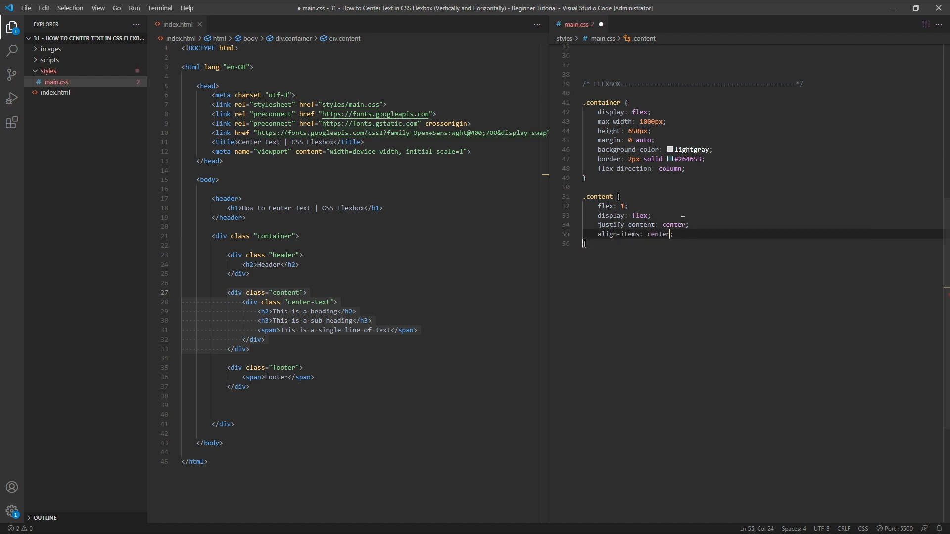
key(ctrl+s)
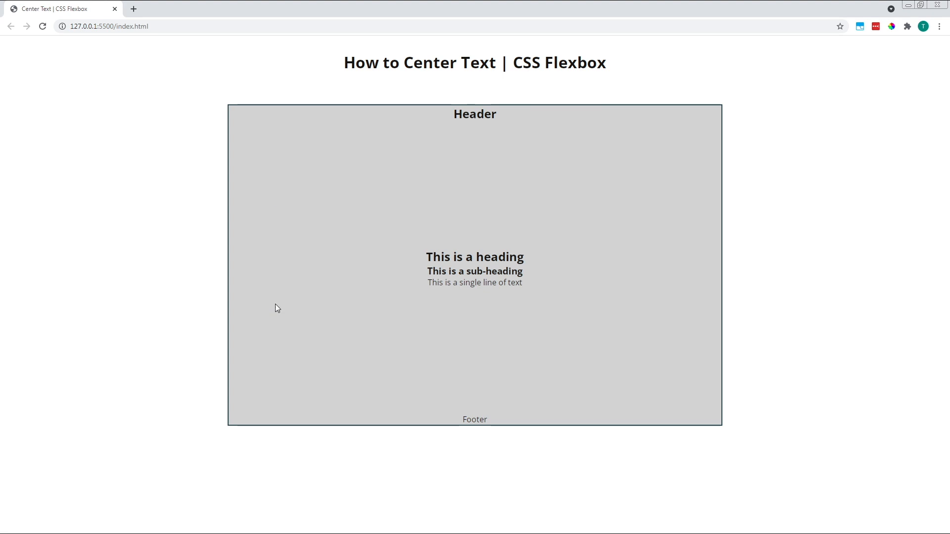
mouse_move(298, 135)
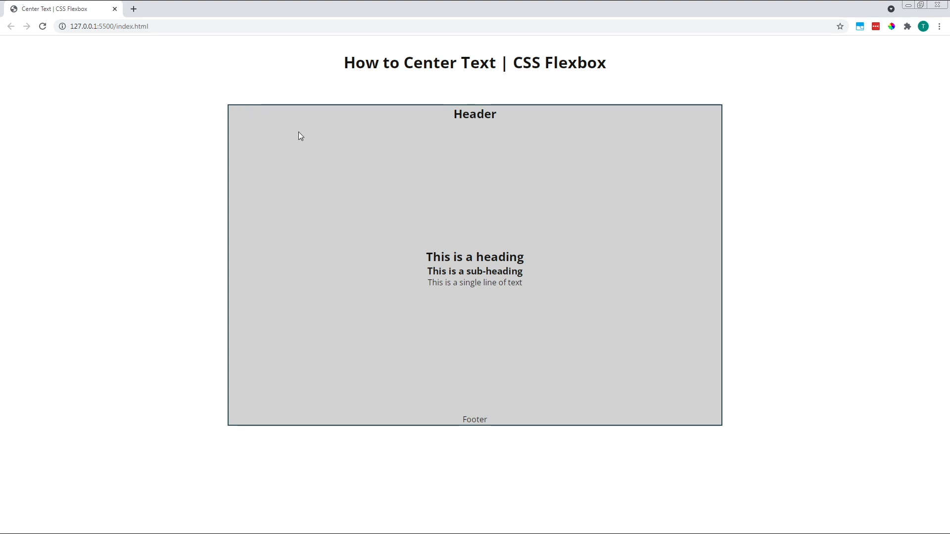
mouse_move(609, 395)
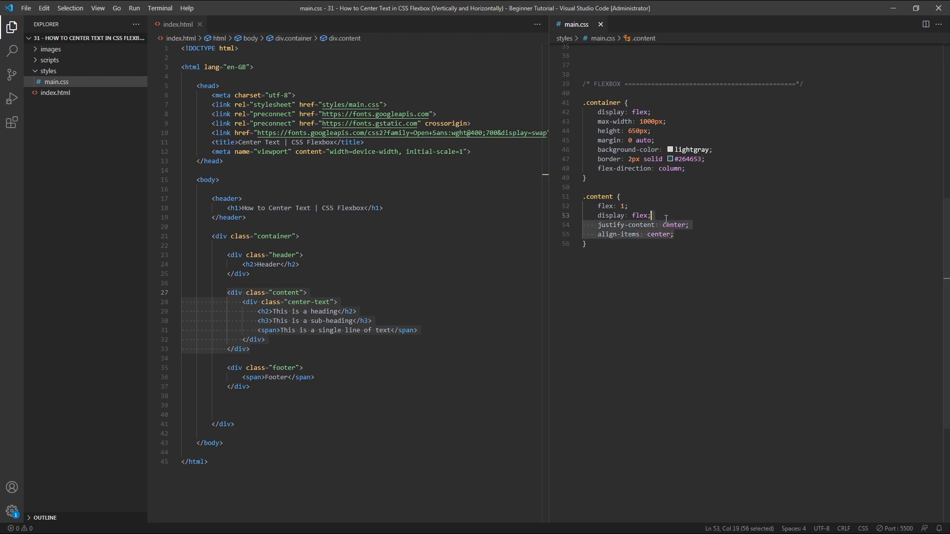
- Delete justify-content and align-items from .content and start a .center-text rule with margin: auto
key(Delete)
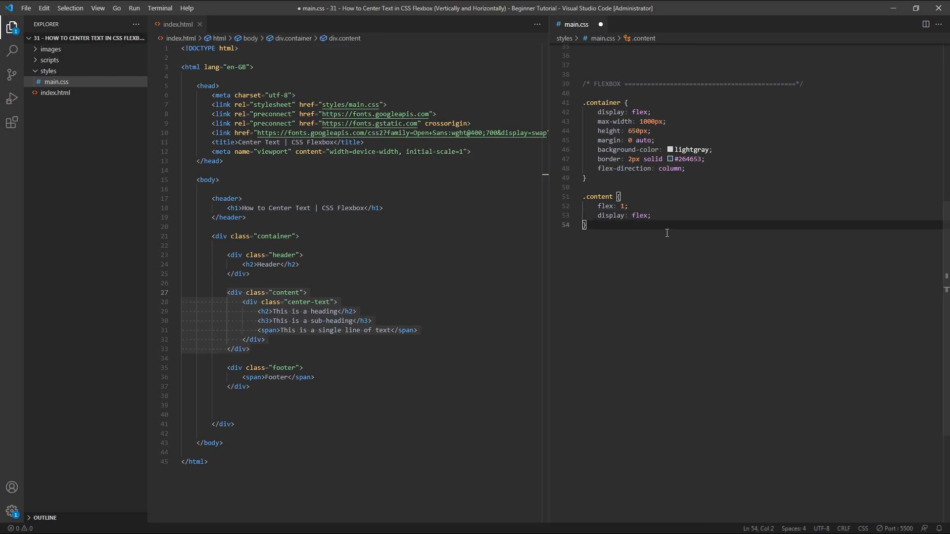
text(.center)
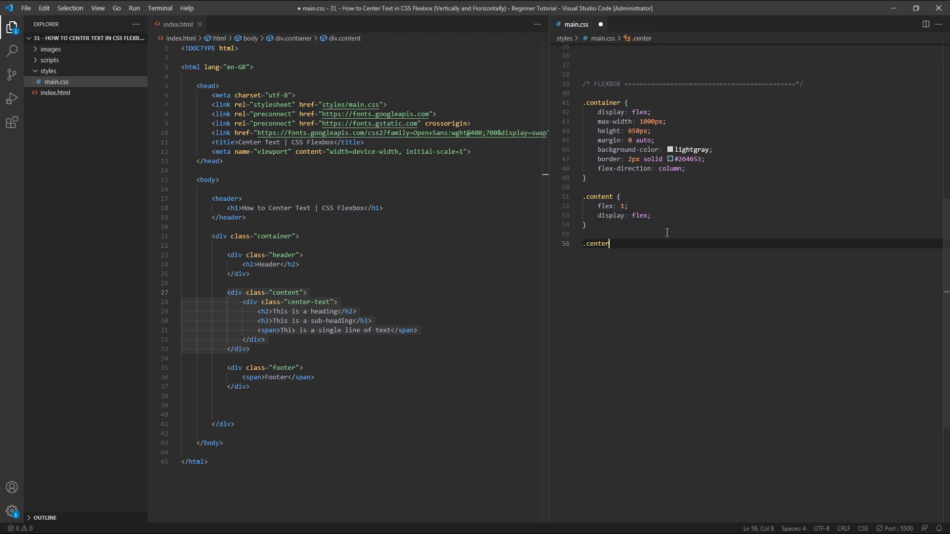
text(-text {)
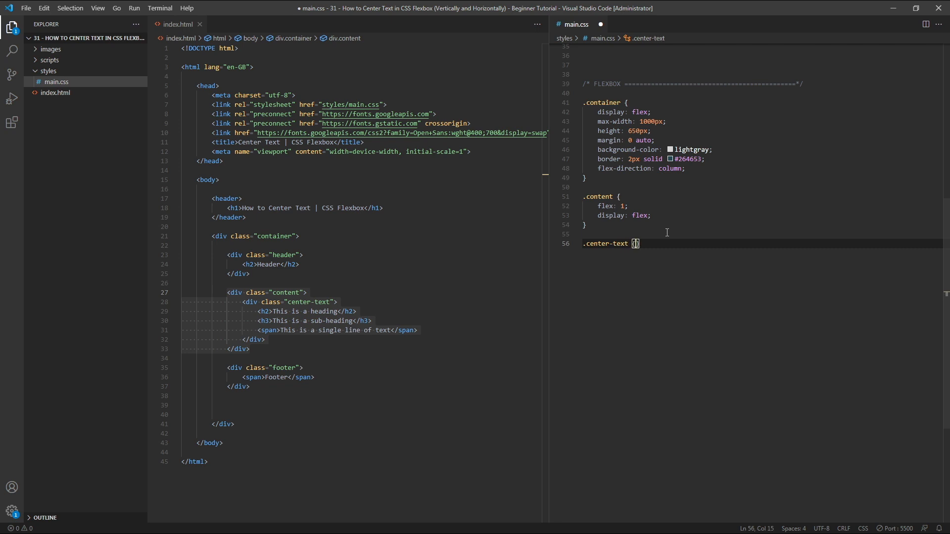
text(margin: au)
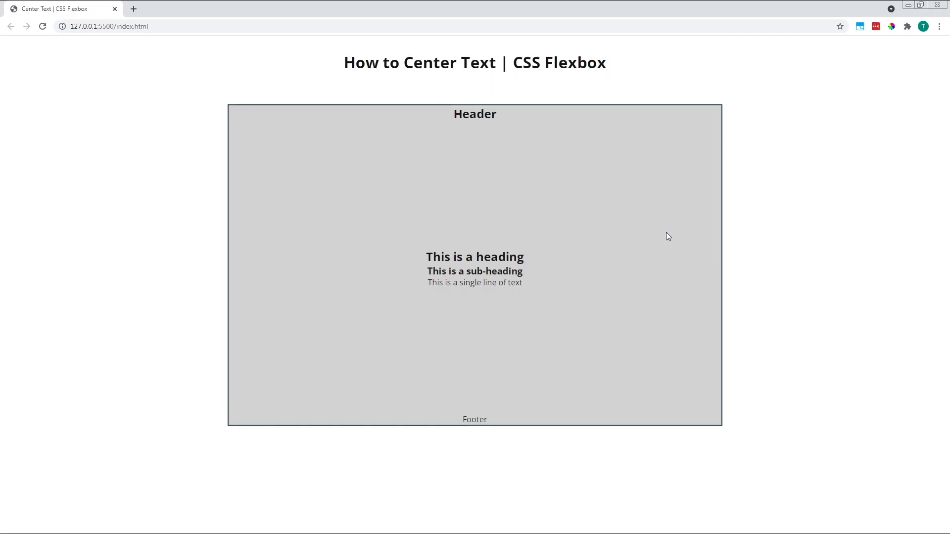
mouse_move(627, 277)
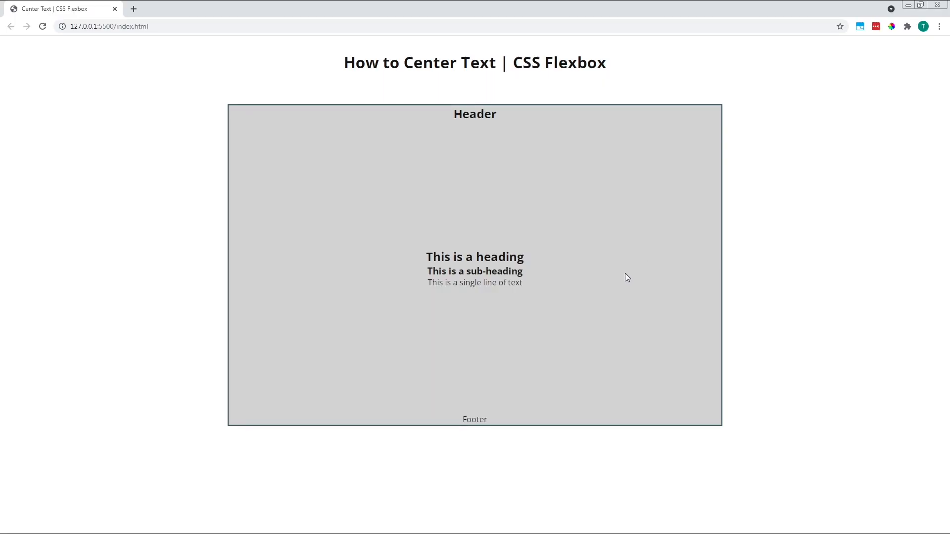